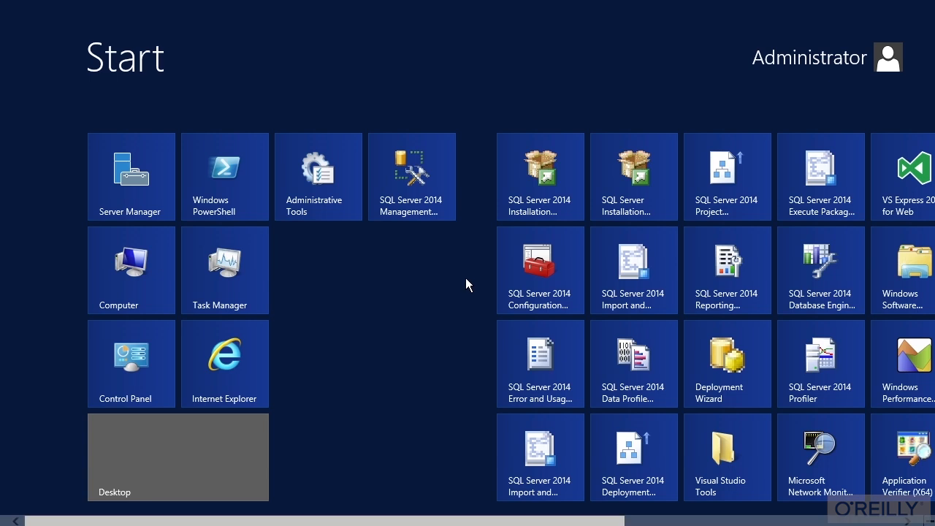
- Bring up the pin and launch options for the Visual Studio 2013 Start screen tile
scroll("right", 3)
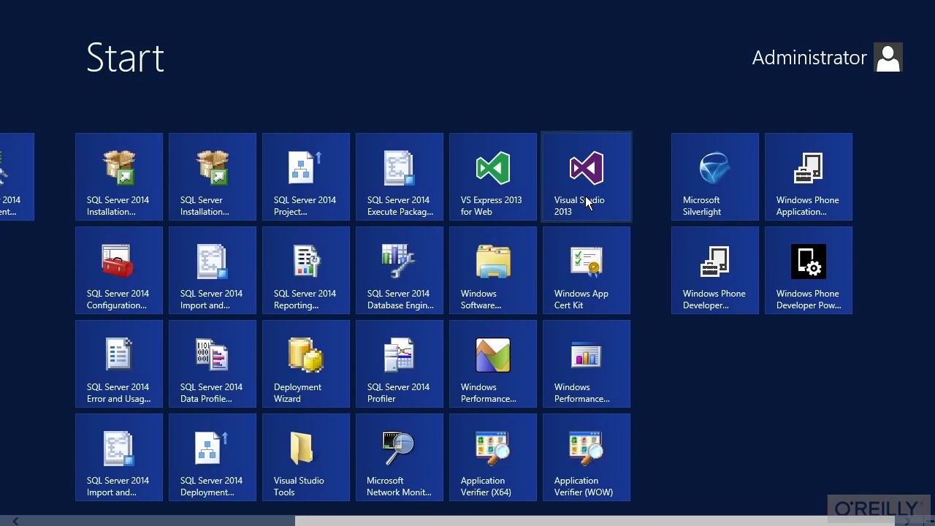
right_click(586, 177)
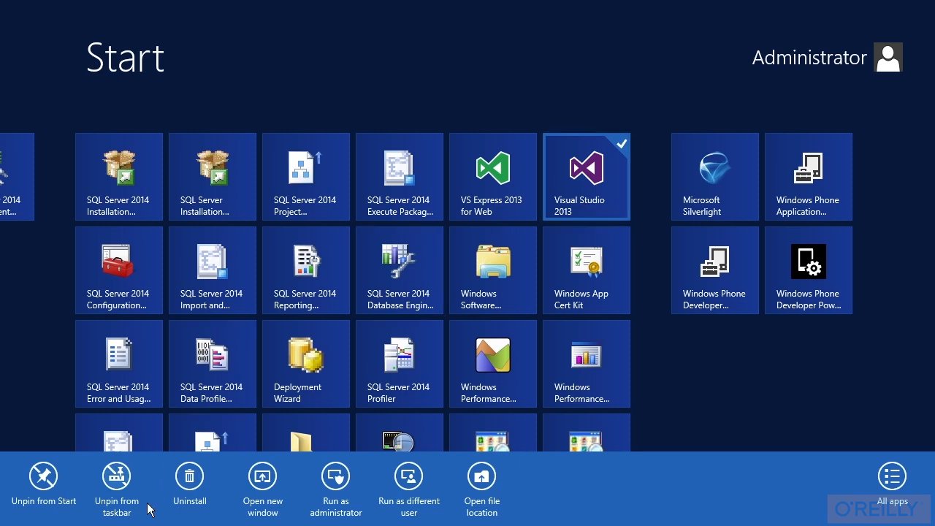
mouse_move(124, 483)
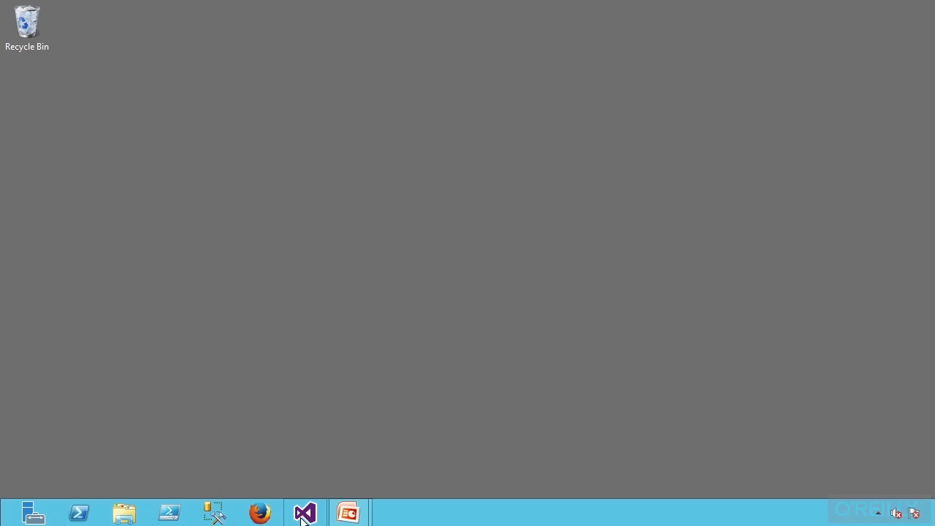
mouse_move(304, 511)
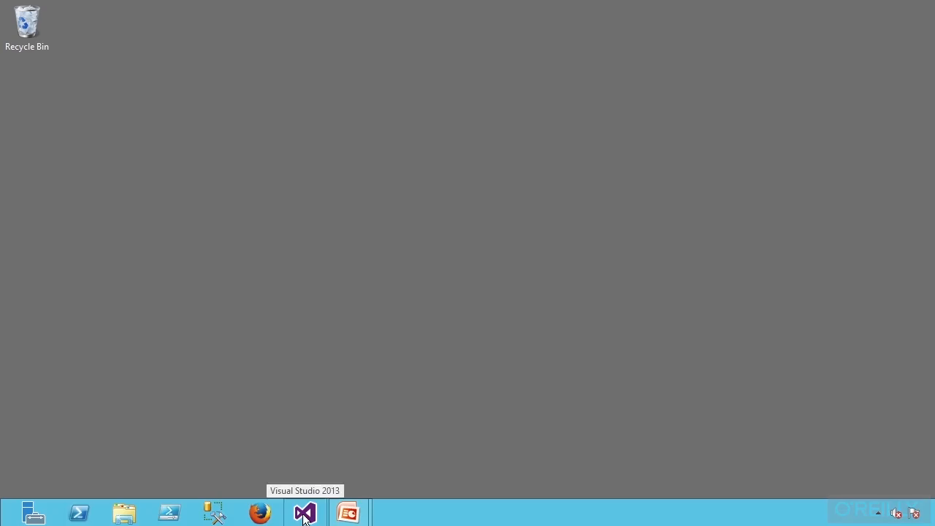
- Launch Visual Studio 2013 from the taskbar so its Start Page appears
left_click(303, 511)
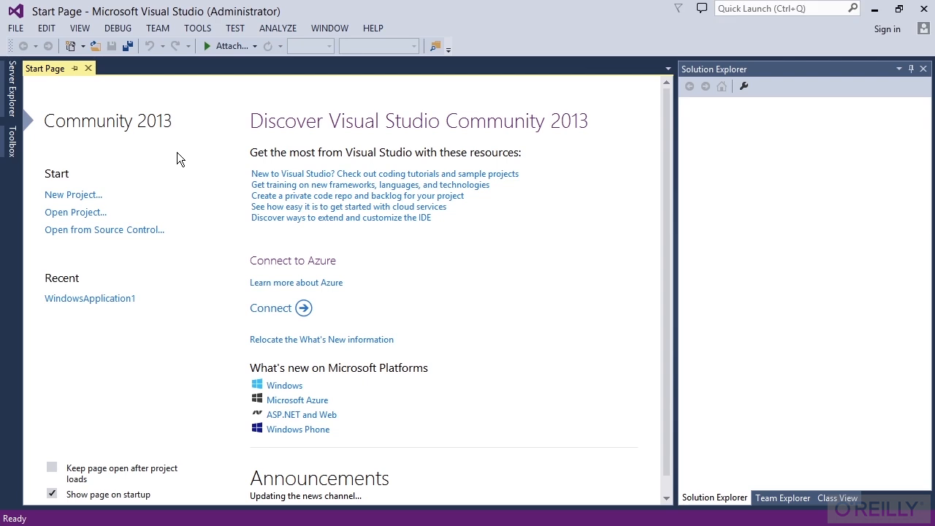
mouse_move(73, 195)
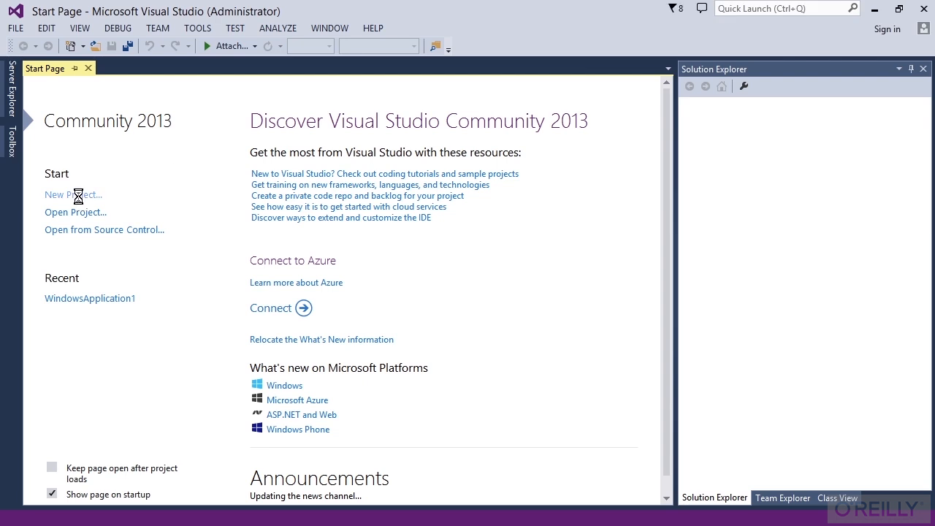
- Create a Visual Basic Windows Forms Application with the default name WindowsApplication2
left_click(73, 195)
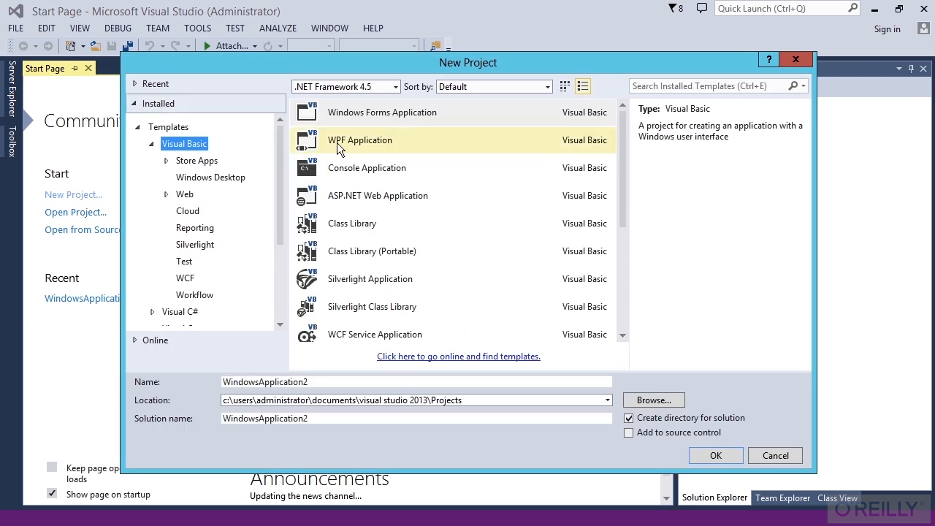
left_click(381, 111)
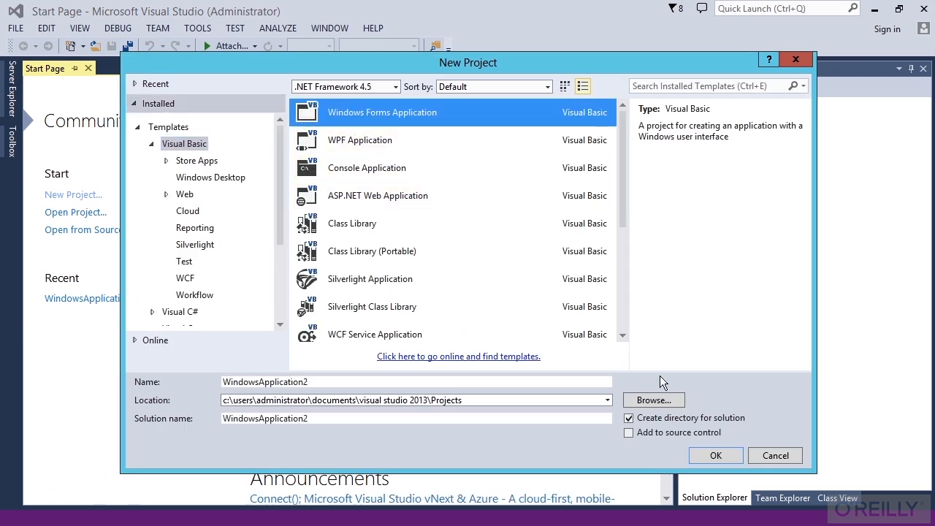
left_click(715, 455)
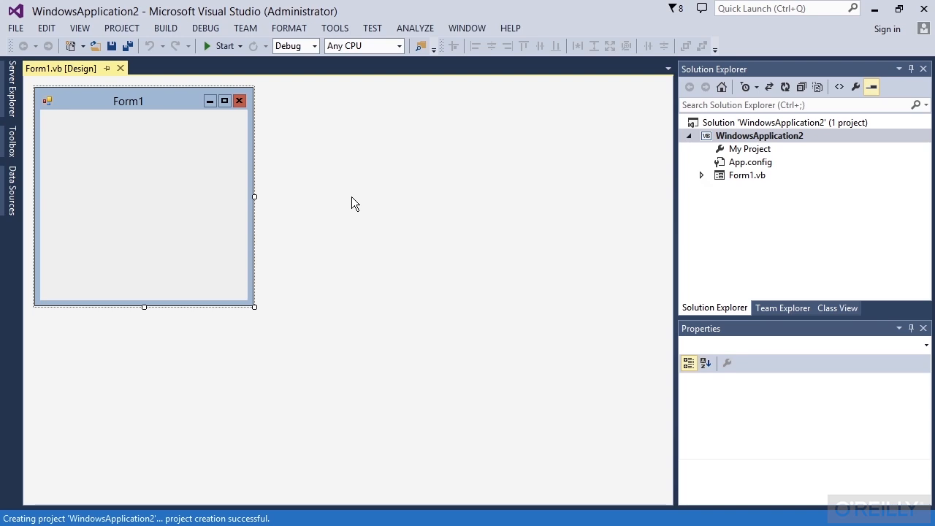
left_click(135, 136)
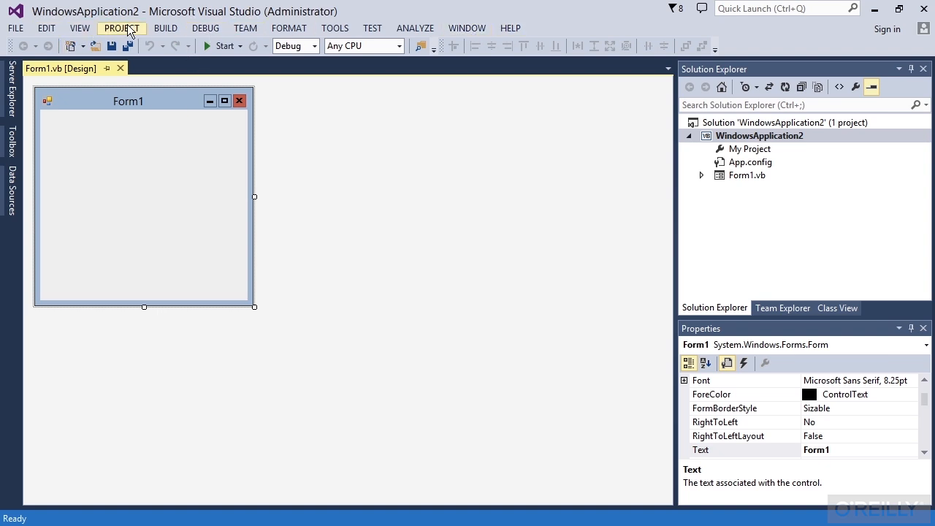
mouse_move(165, 27)
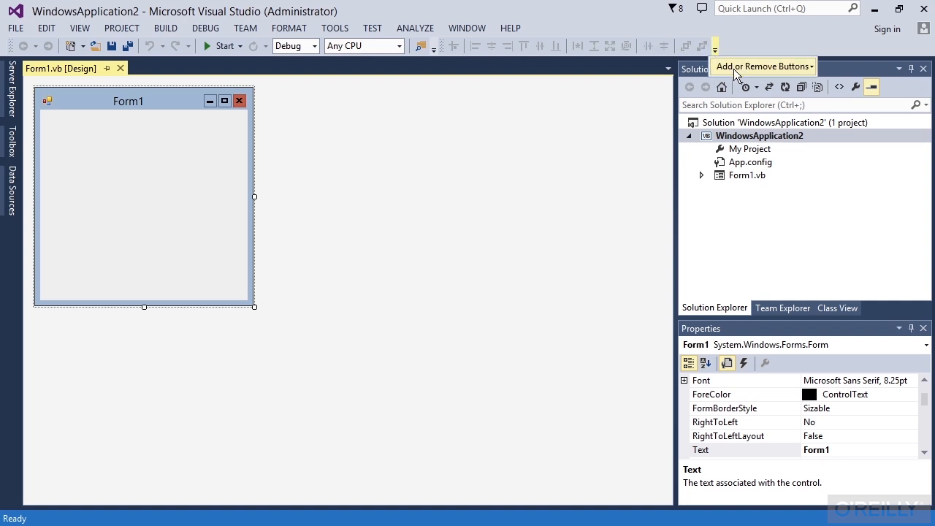
left_click(762, 65)
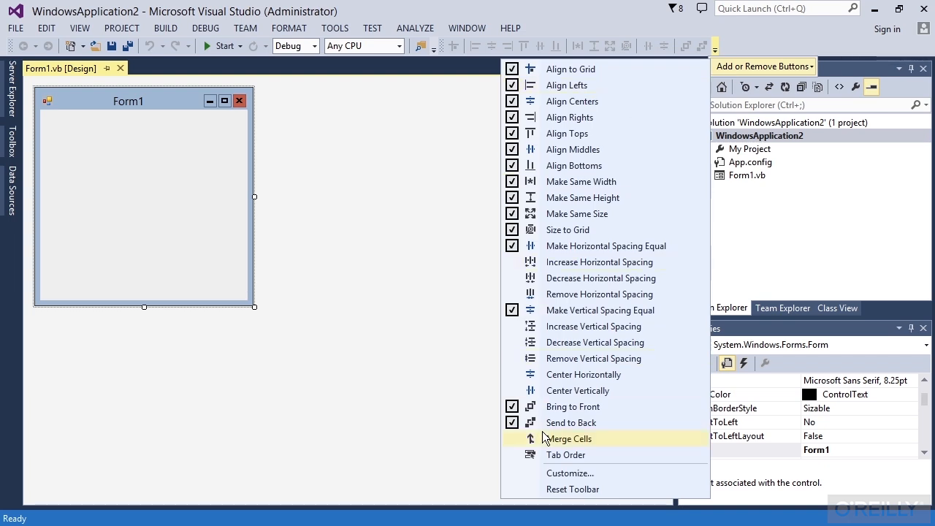
mouse_move(336, 398)
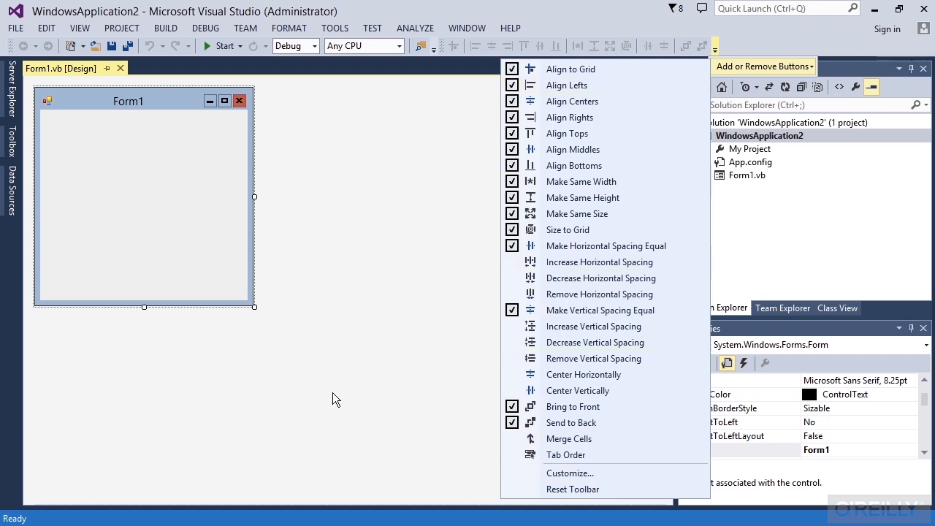
left_click(79, 28)
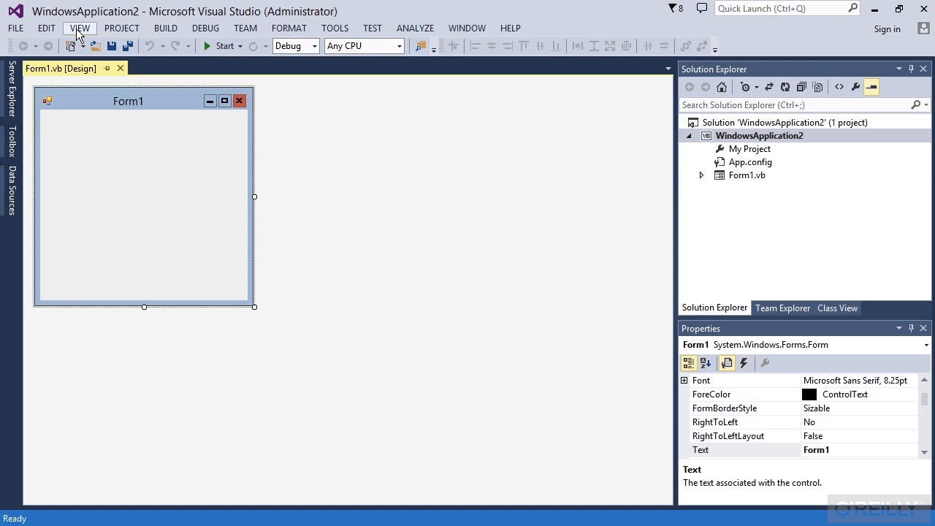
left_click(79, 28)
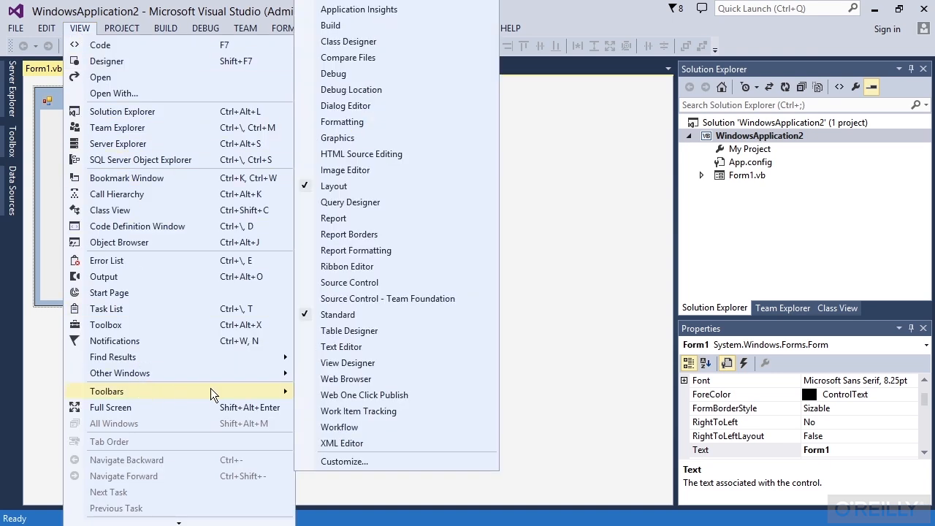
mouse_move(394, 249)
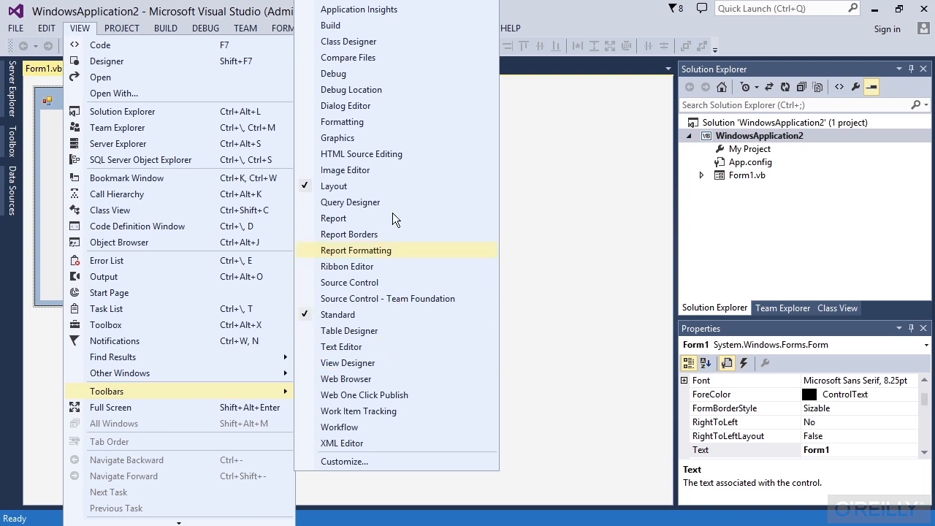
mouse_move(359, 27)
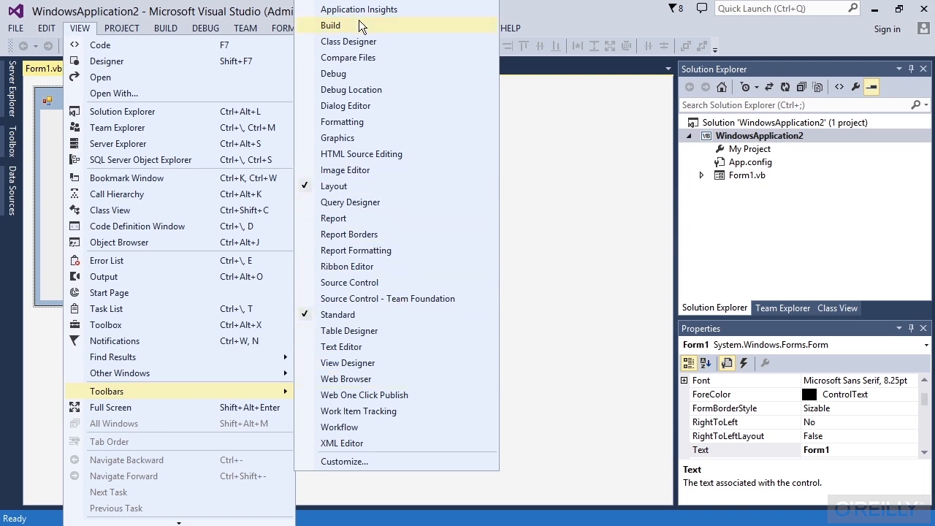
mouse_move(365, 249)
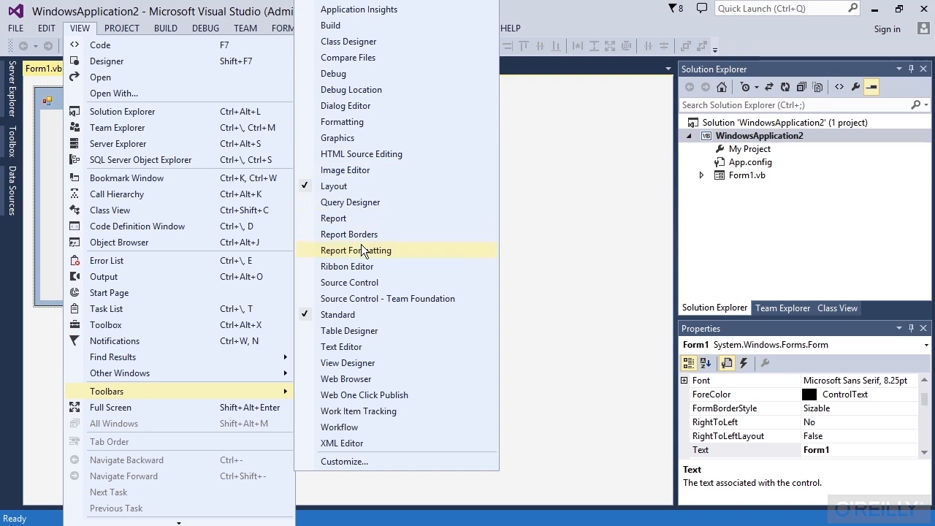
mouse_move(358, 346)
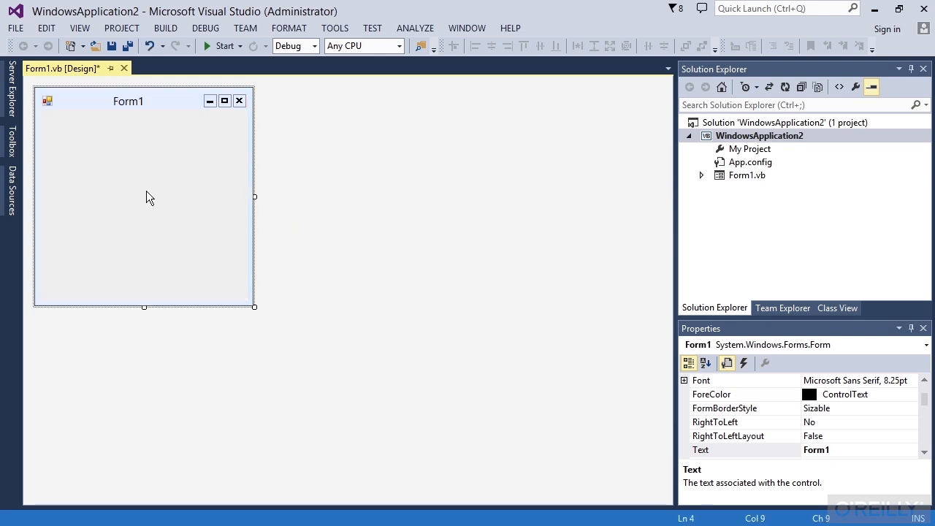
- Generate an empty Form1_Load handler and return to the Form1 designer
double_click(143, 197)
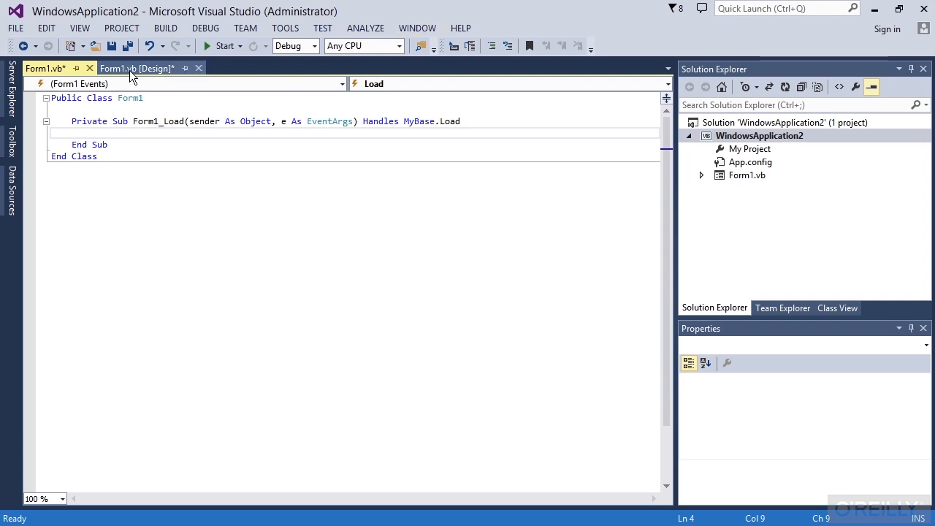
left_click(136, 69)
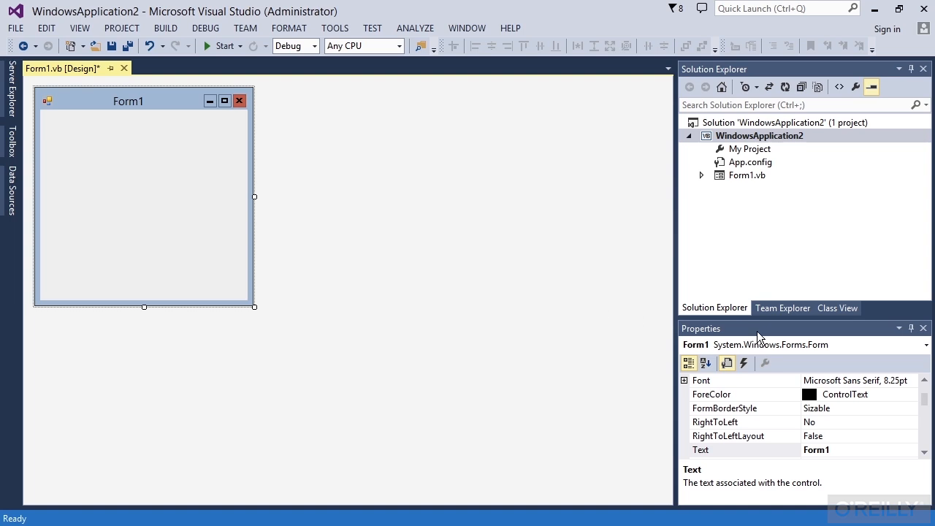
mouse_move(777, 333)
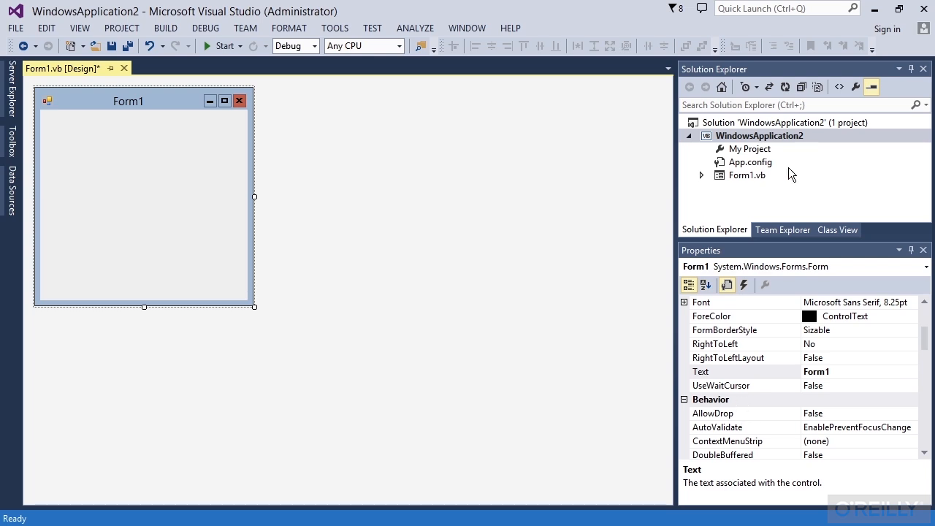
mouse_move(791, 231)
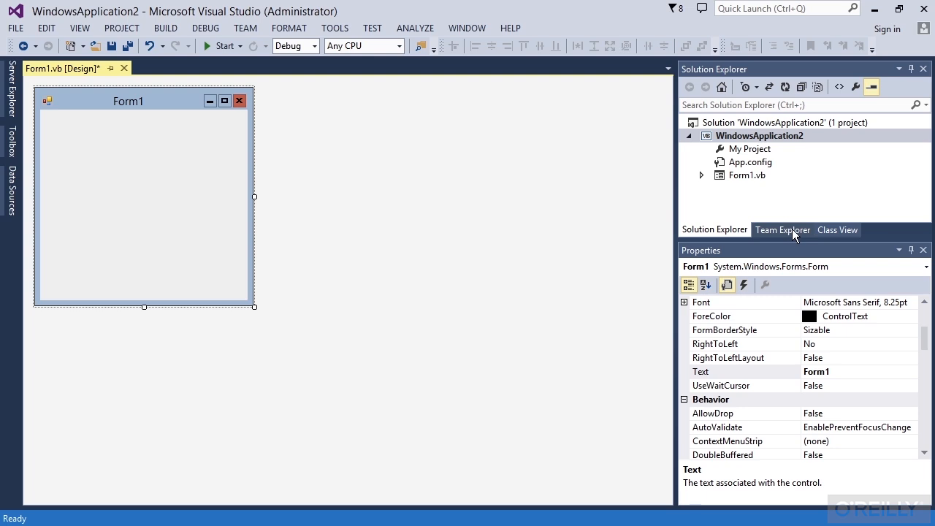
- Browse Team Explorer and Class View, then return to Solution Explorer
left_click(781, 229)
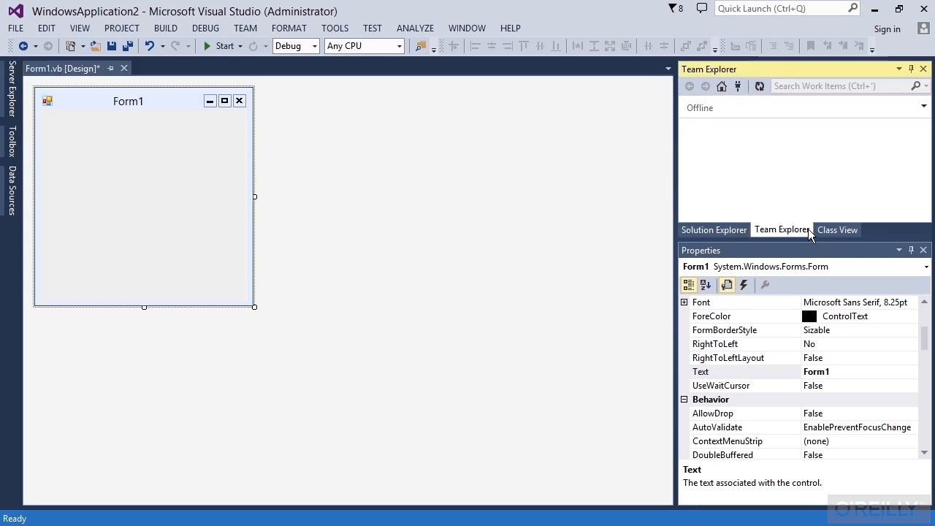
left_click(836, 229)
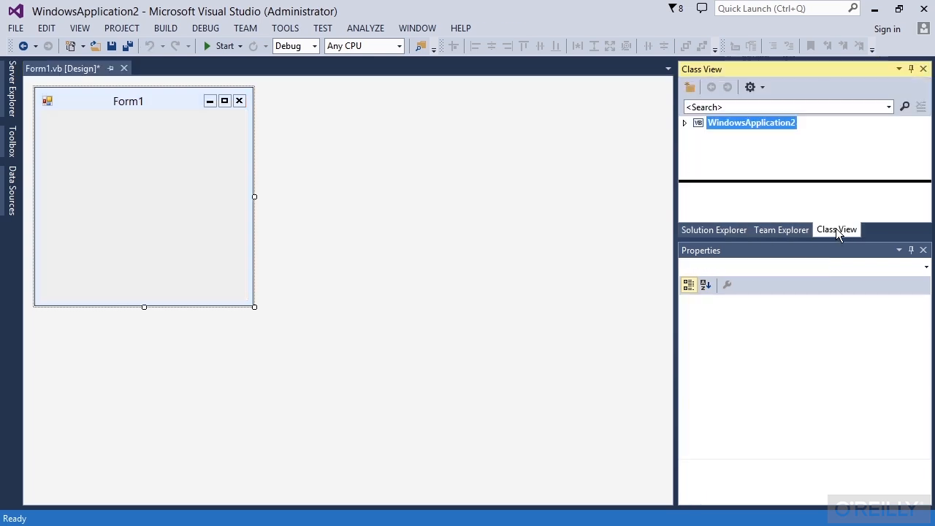
left_click(712, 229)
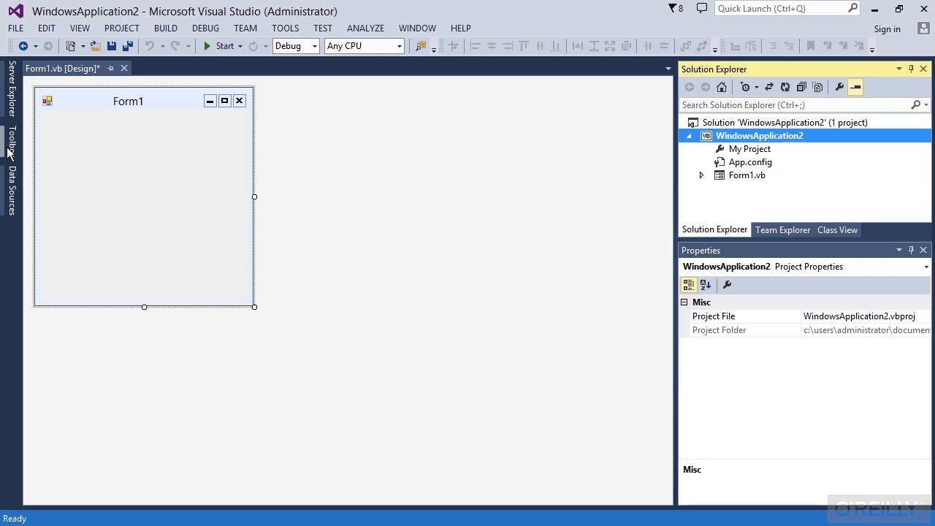
- Select Form1 in the designer and slide out the Toolbox panel
left_click(8, 146)
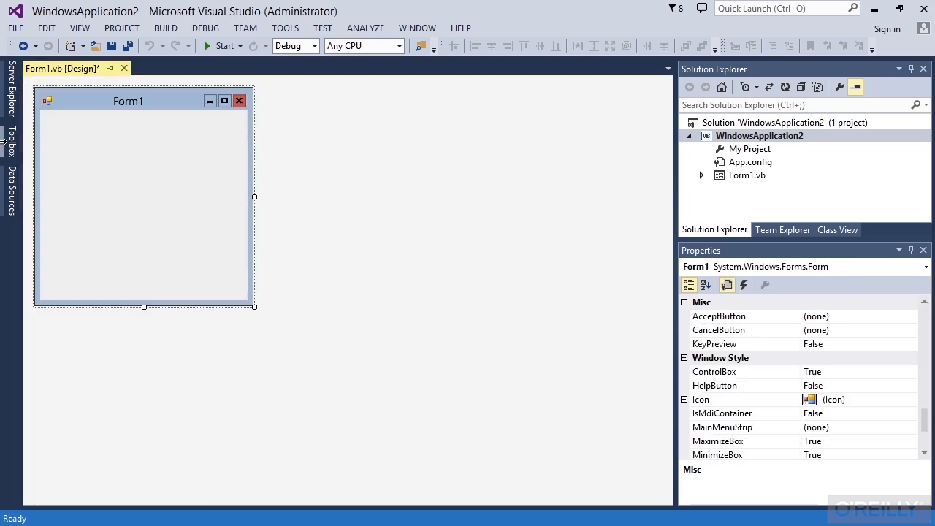
left_click(12, 143)
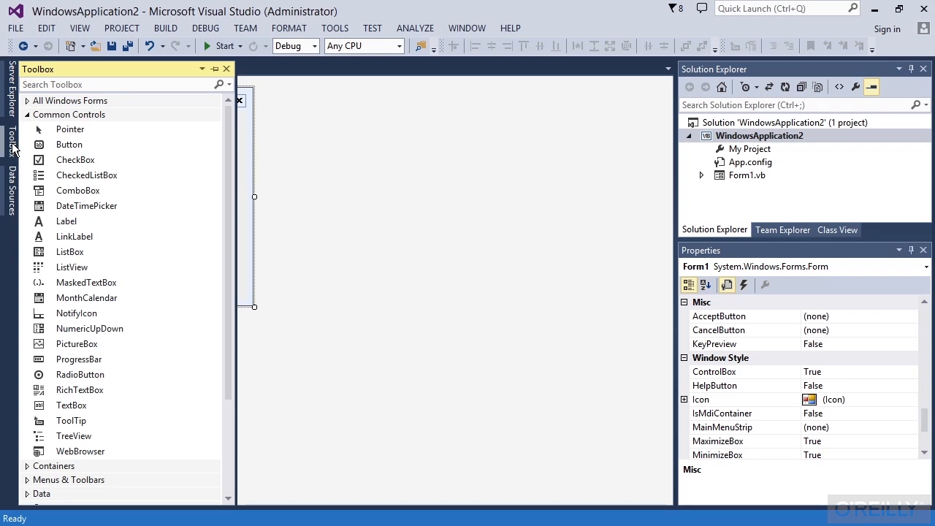
mouse_move(76, 159)
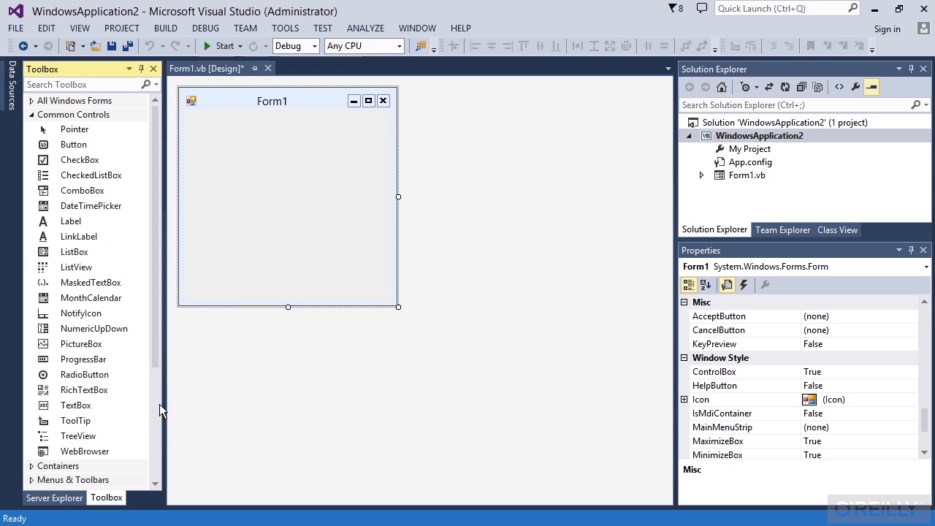
mouse_move(398, 196)
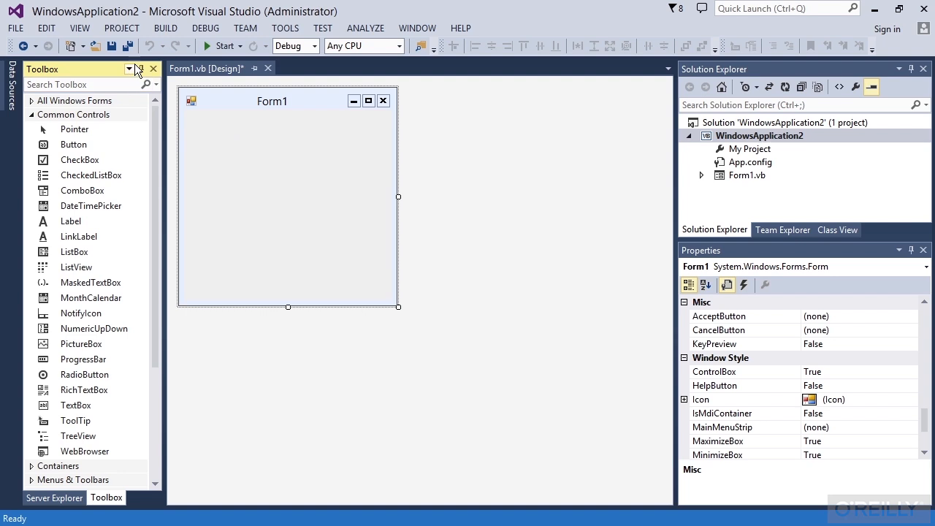
- Auto-hide the Toolbox and the right-hand panels so Form1's designer fills the window
left_click(152, 69)
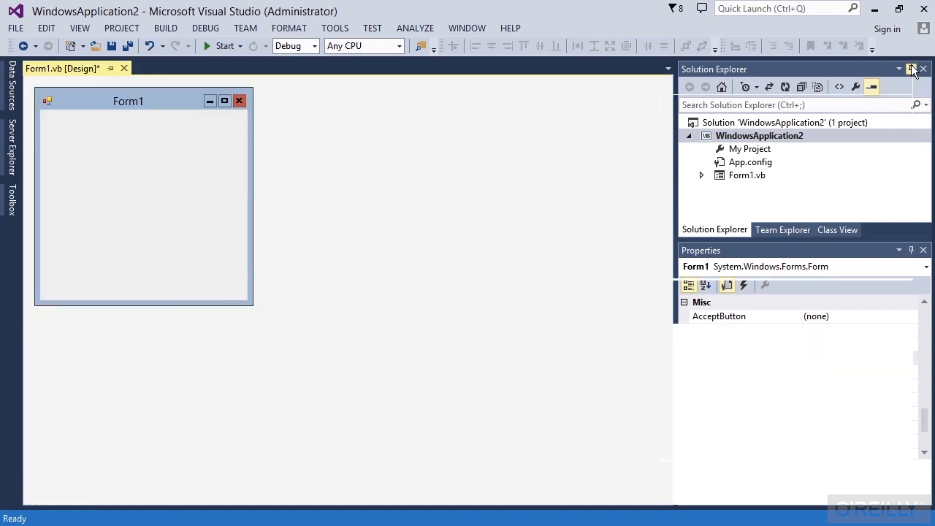
left_click(911, 69)
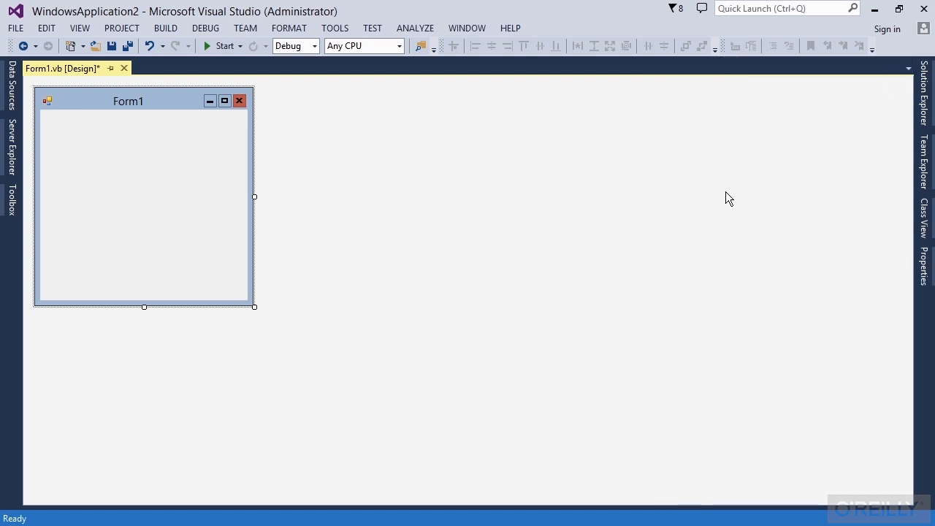
mouse_move(499, 422)
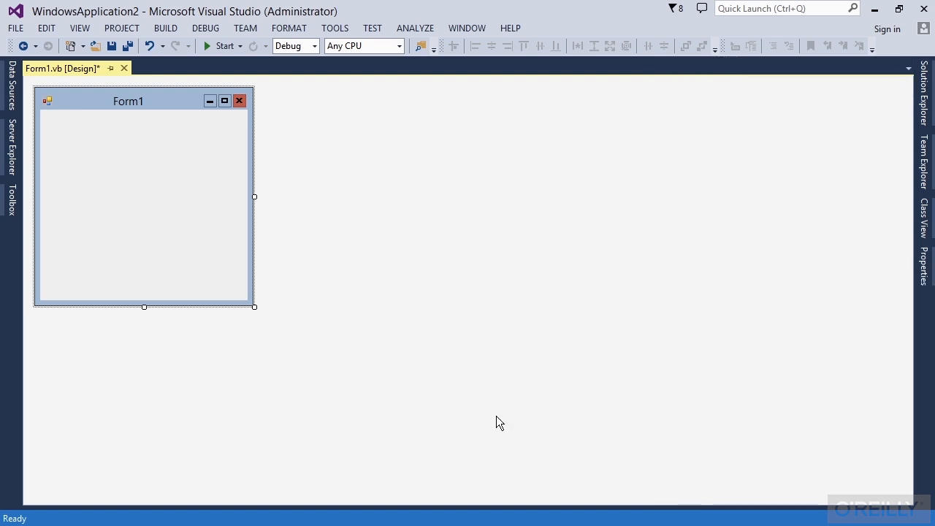
mouse_move(201, 380)
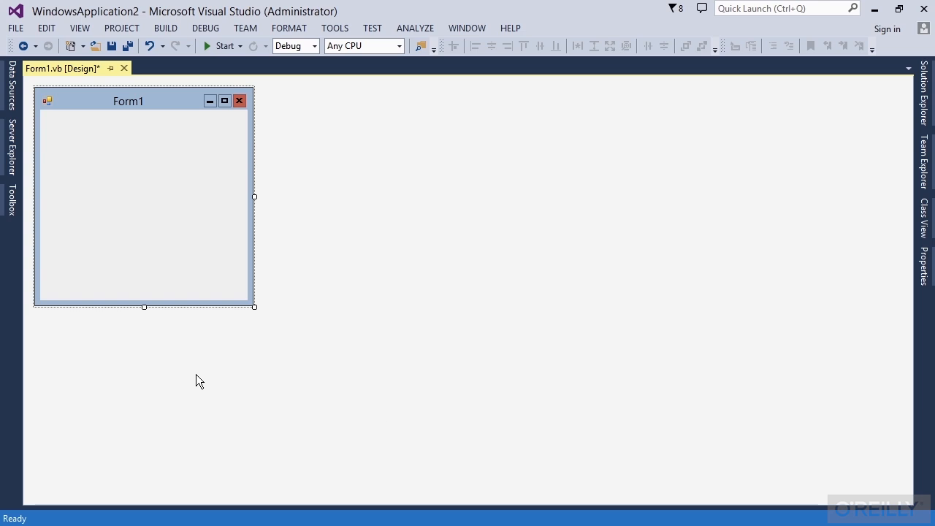
mouse_move(575, 283)
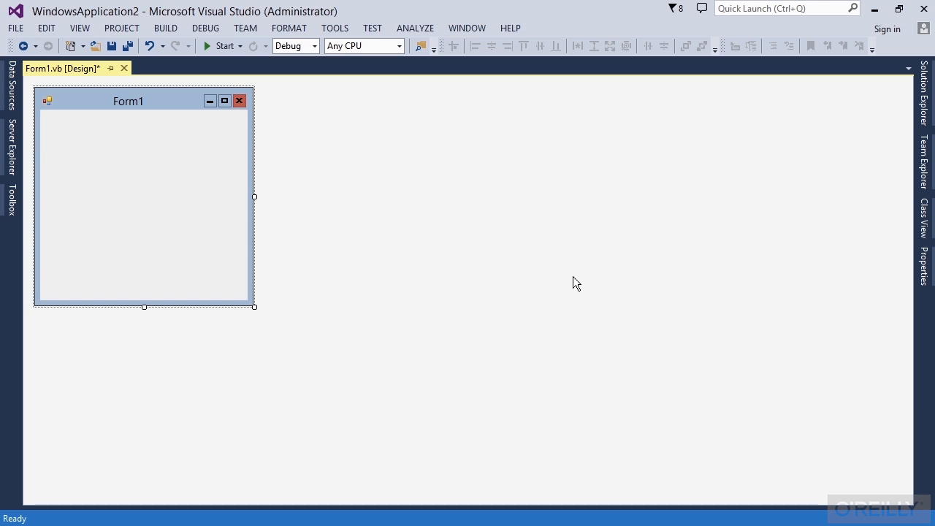
mouse_move(923, 99)
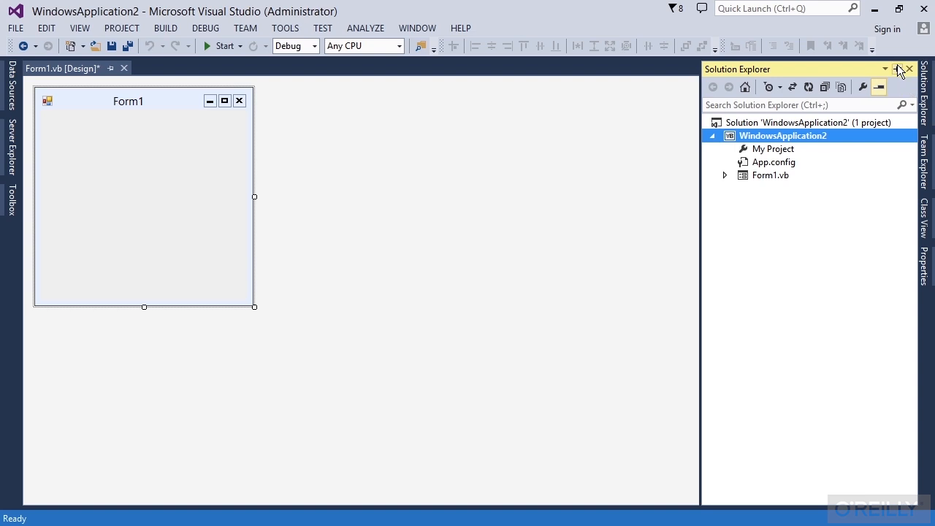
- Pin Solution Explorer open on the right and bring the Toolbox back out
left_click(896, 69)
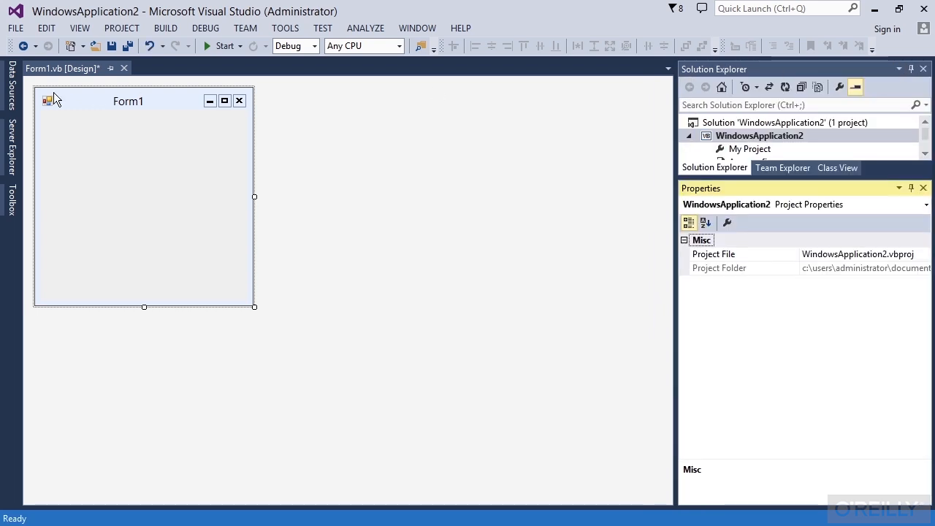
left_click(11, 196)
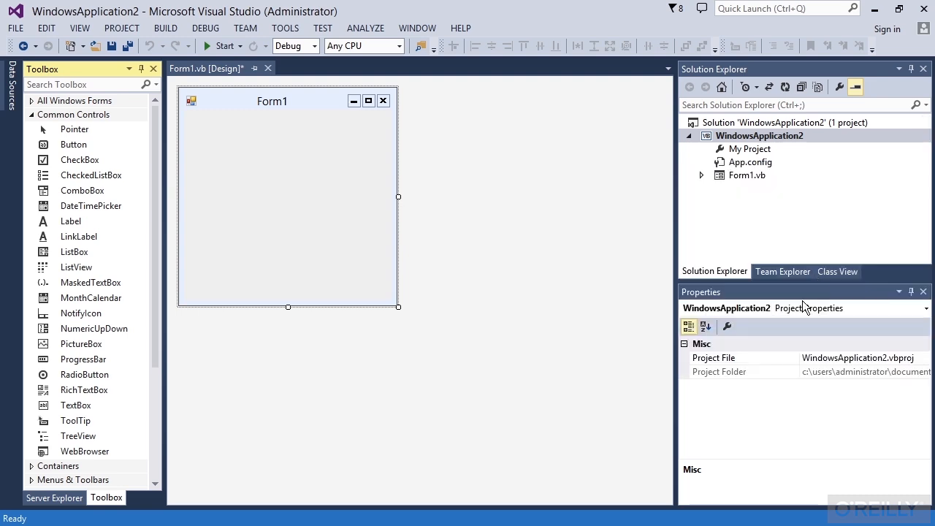
mouse_move(818, 295)
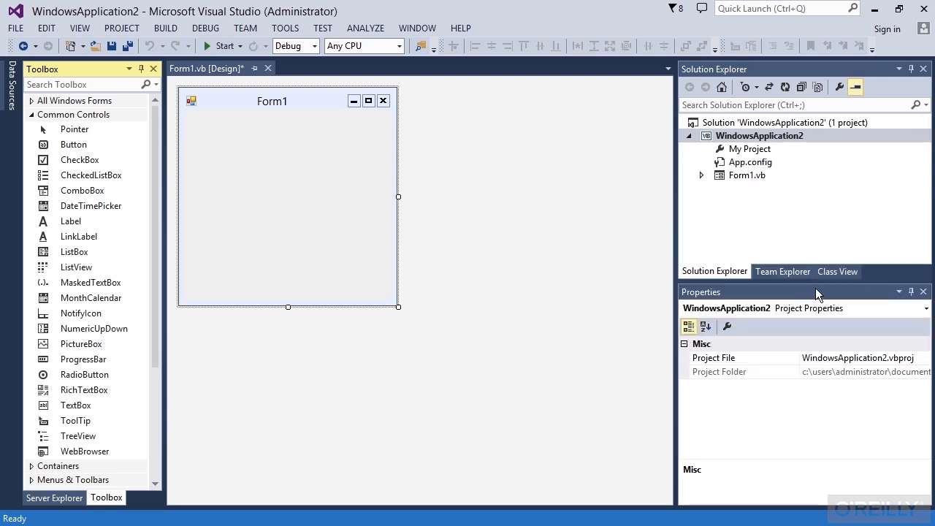
mouse_move(769, 231)
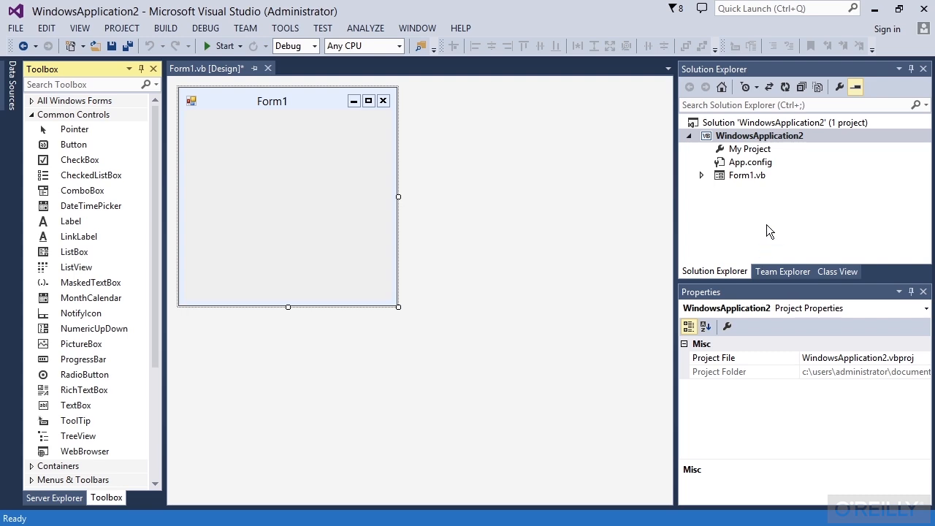
mouse_move(783, 295)
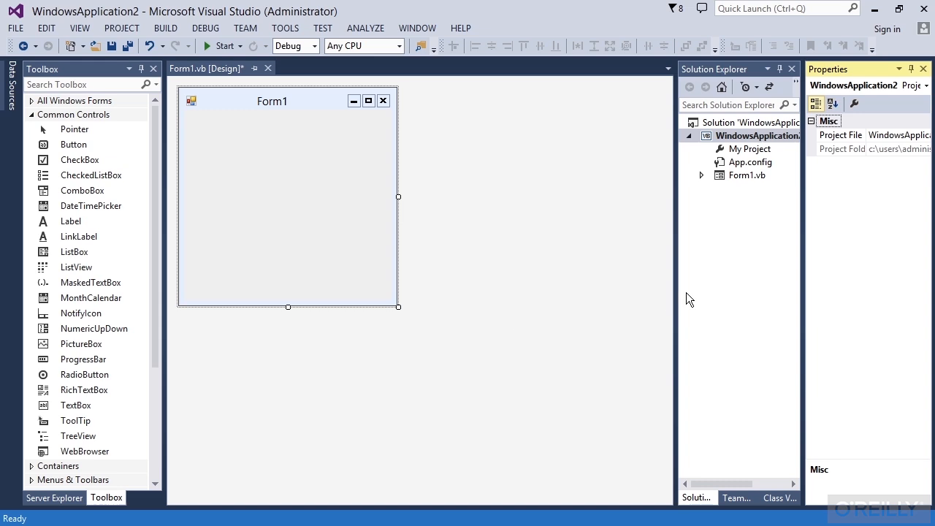
mouse_move(850, 285)
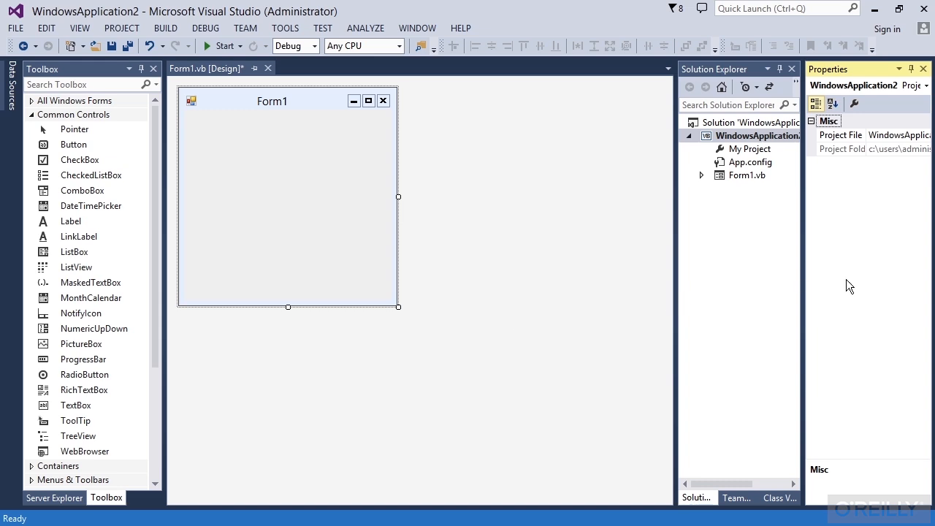
mouse_move(860, 73)
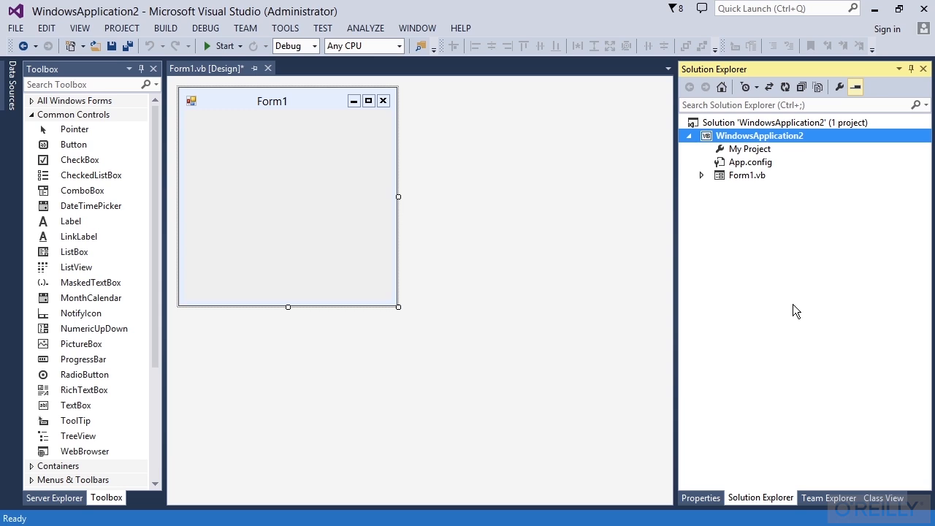
- Show the Properties page and focus the Form1 design surface
left_click(699, 496)
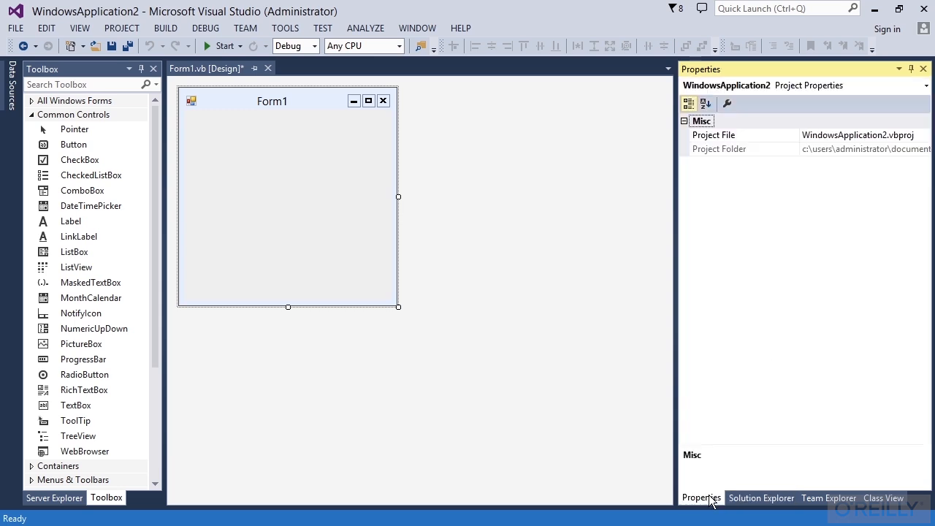
left_click(759, 497)
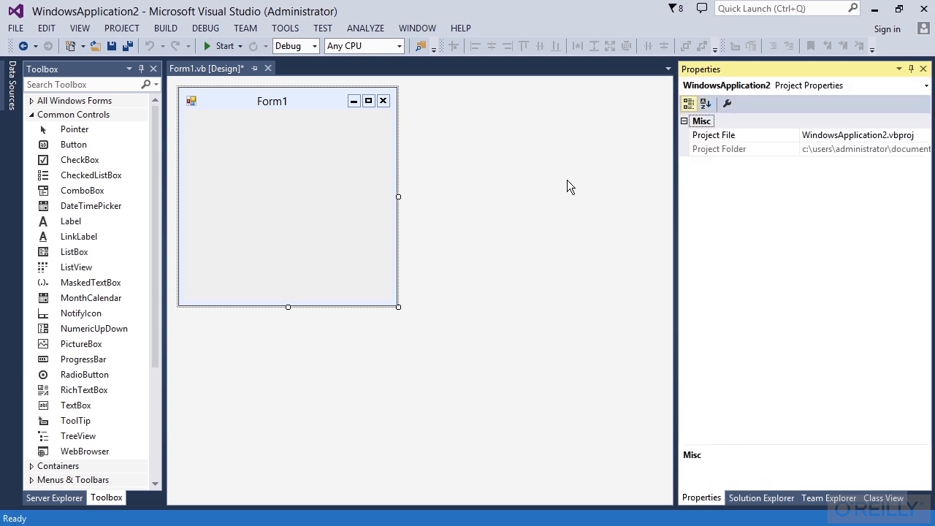
- Add a Button1 control to Form1 and select it to list its properties
double_click(73, 144)
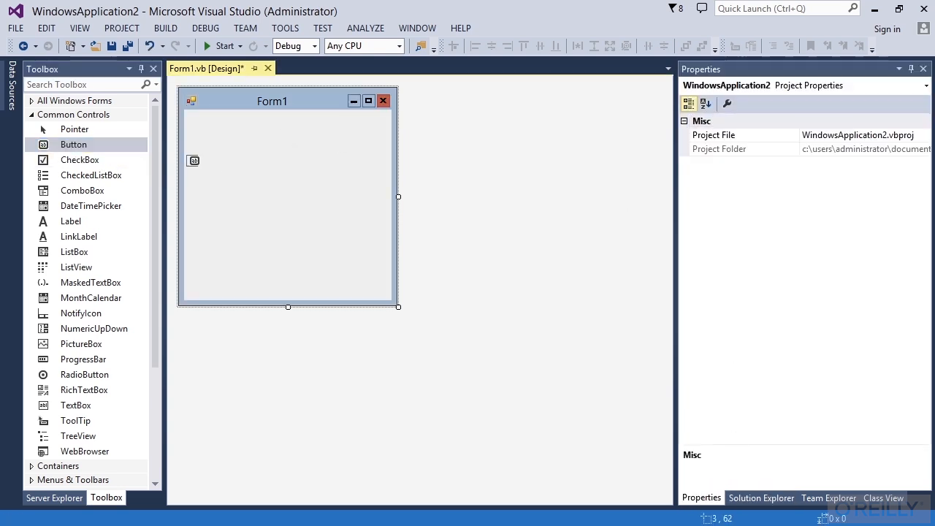
left_click(212, 161)
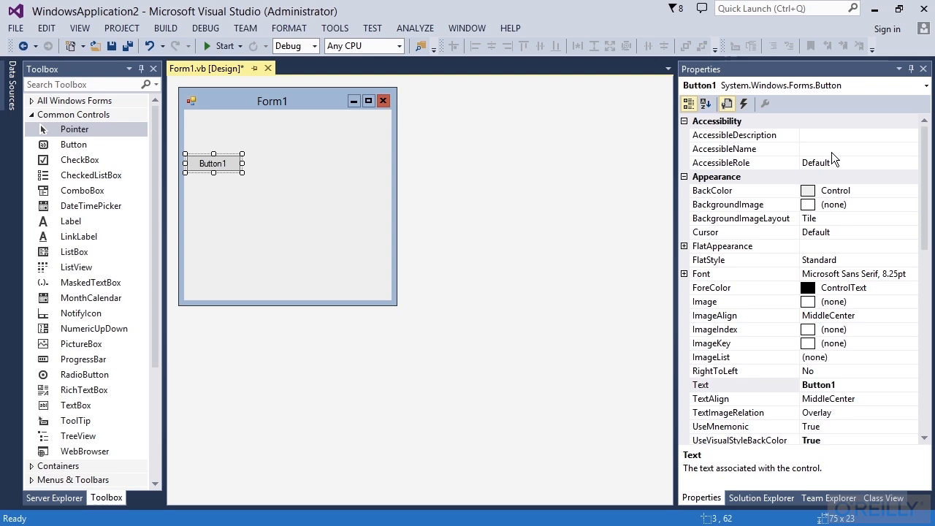
scroll("down", 3)
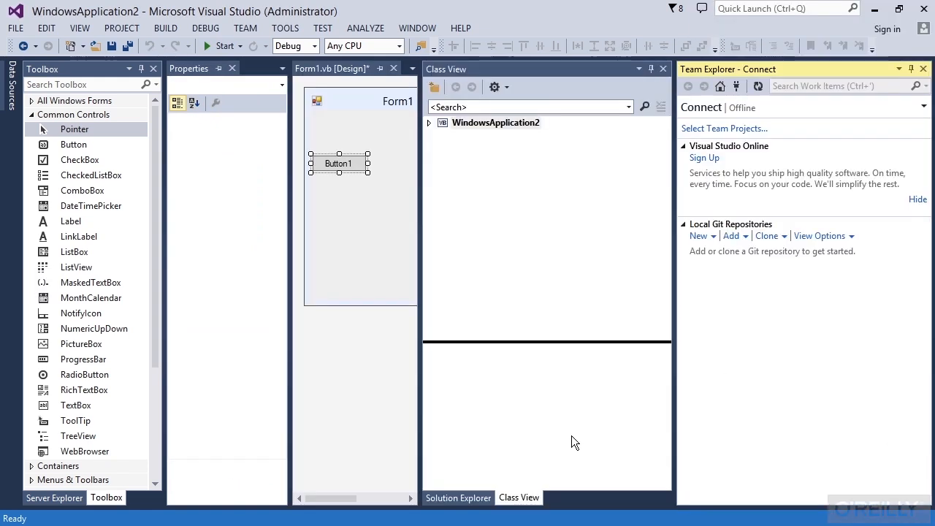
mouse_move(504, 432)
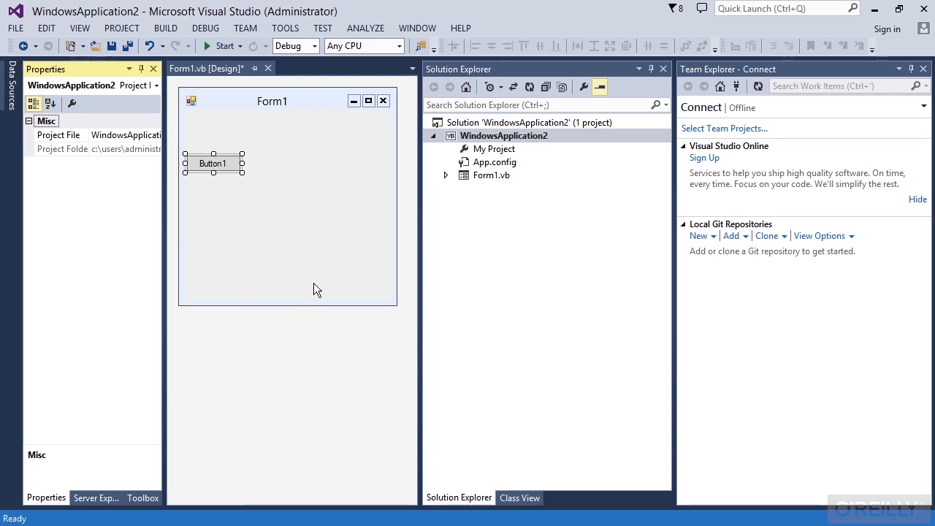
mouse_move(529, 305)
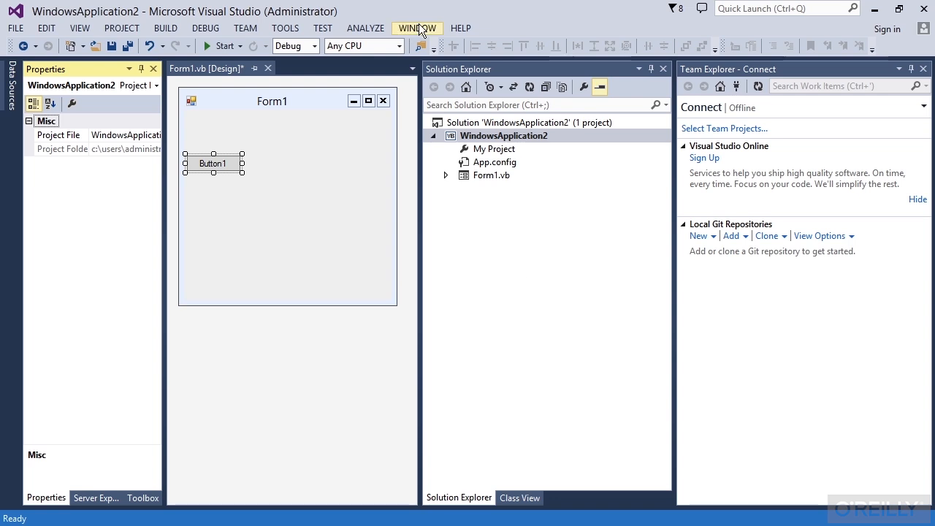
- Reset the window layout to default via Window > Reset Window Layout, confirming Yes
left_click(416, 28)
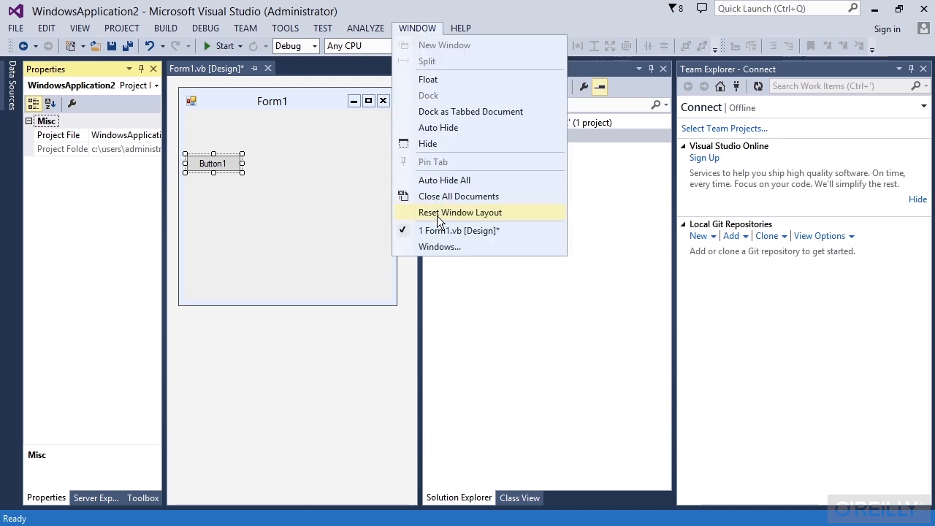
left_click(460, 211)
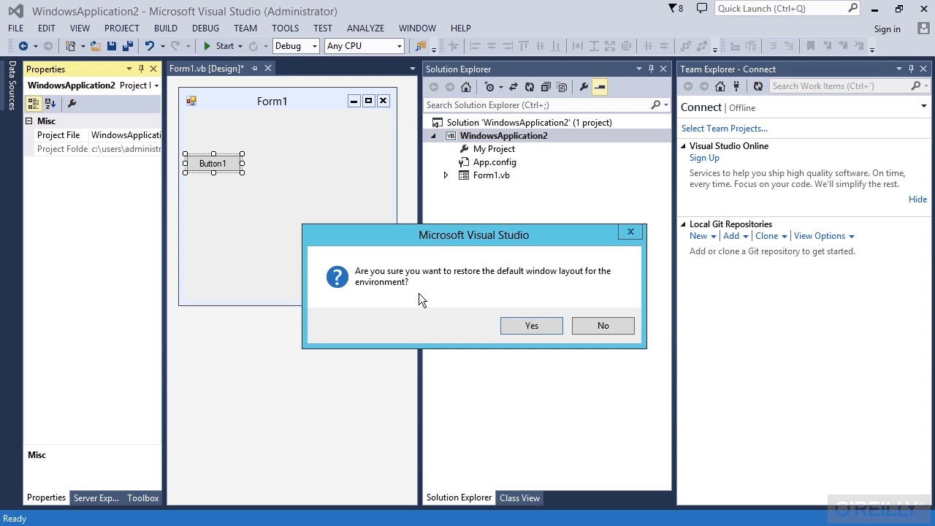
mouse_move(502, 319)
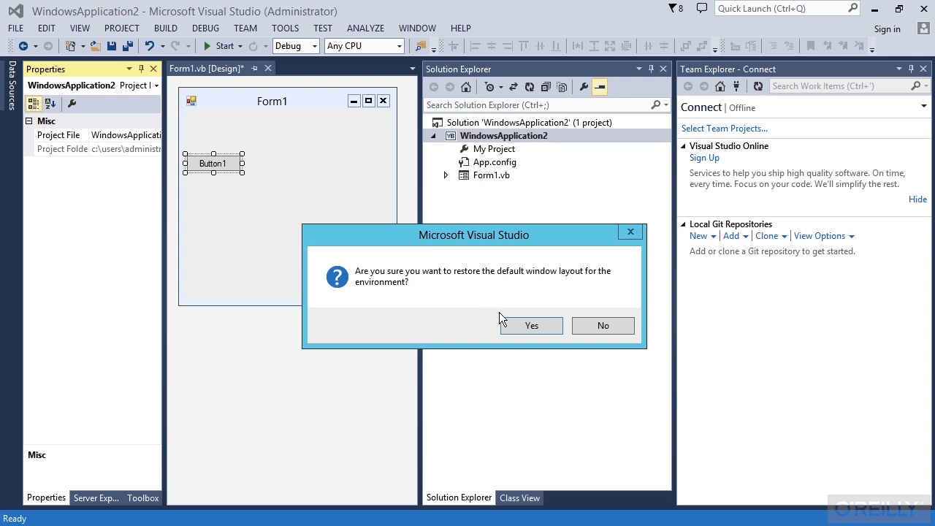
left_click(532, 325)
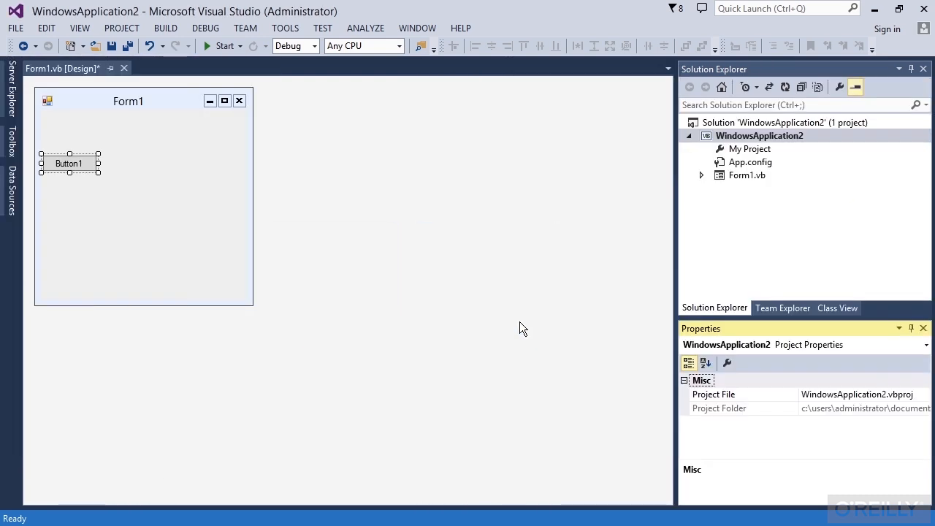
mouse_move(125, 242)
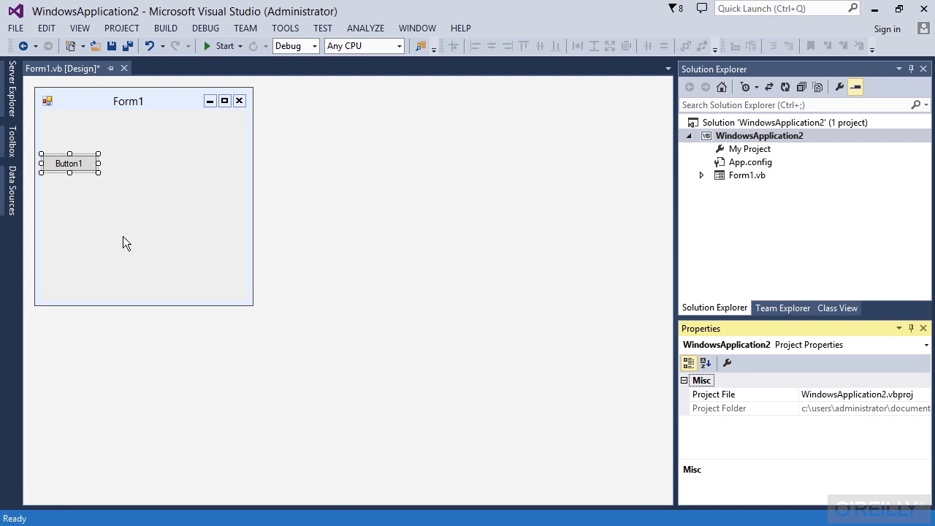
- Drag Button1 to the middle of Form1
left_click_drag(68, 164, 152, 210)
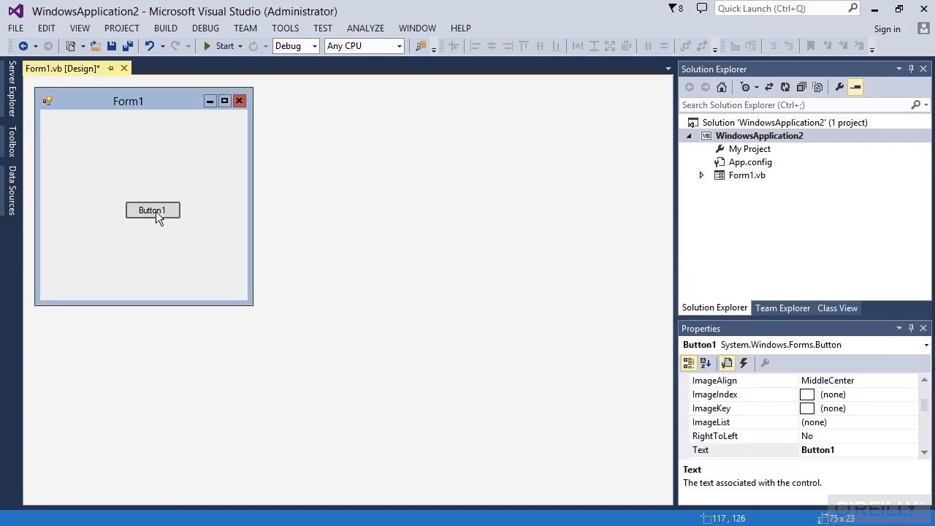
left_click(151, 210)
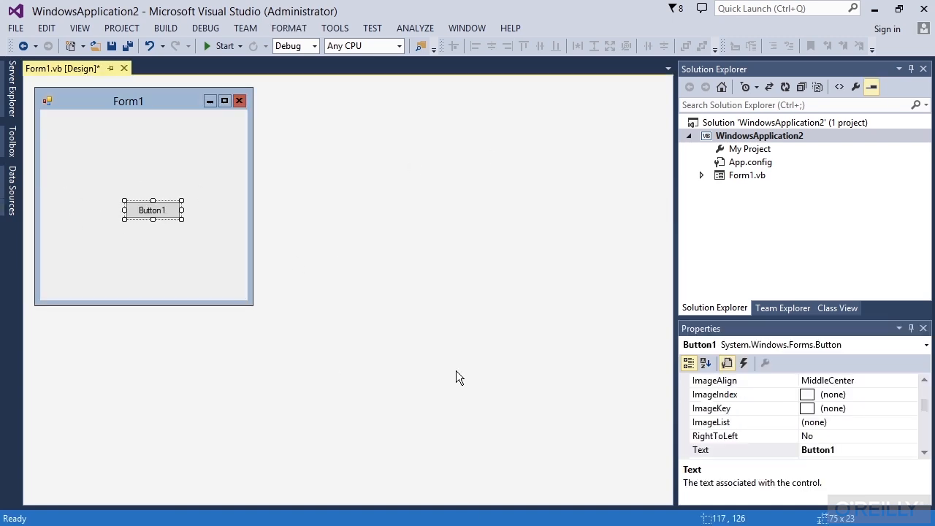
mouse_move(314, 15)
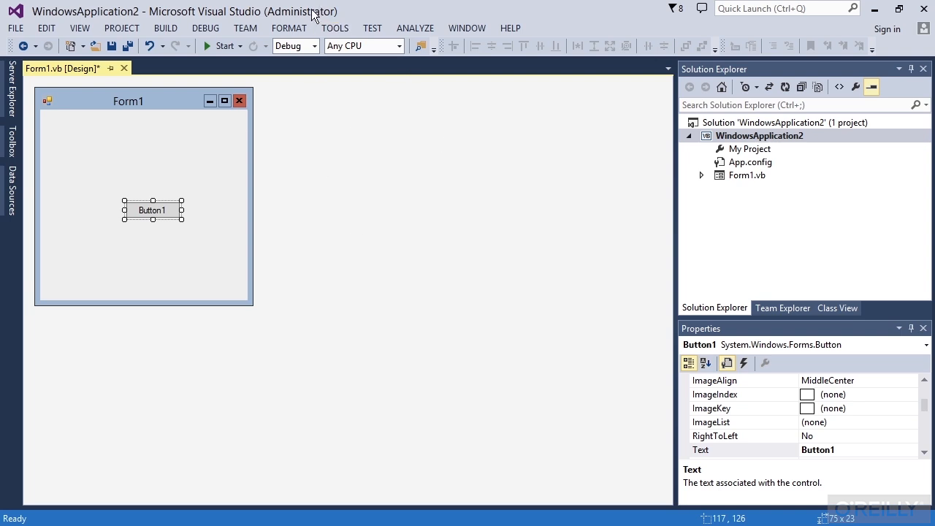
left_click(466, 27)
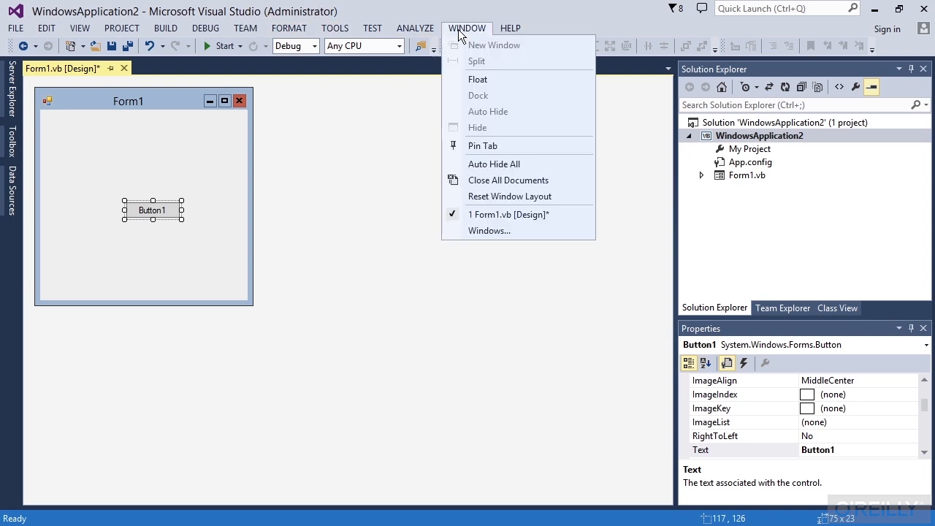
mouse_move(392, 305)
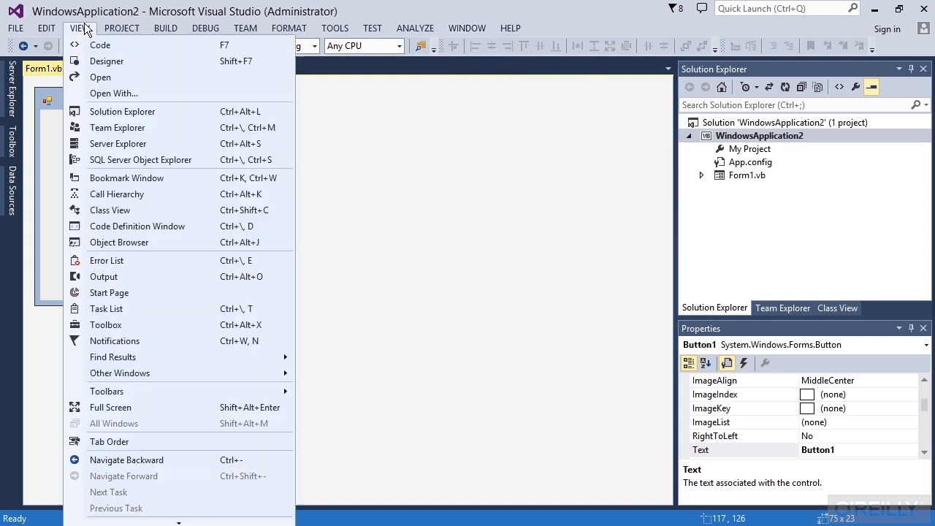
mouse_move(123, 111)
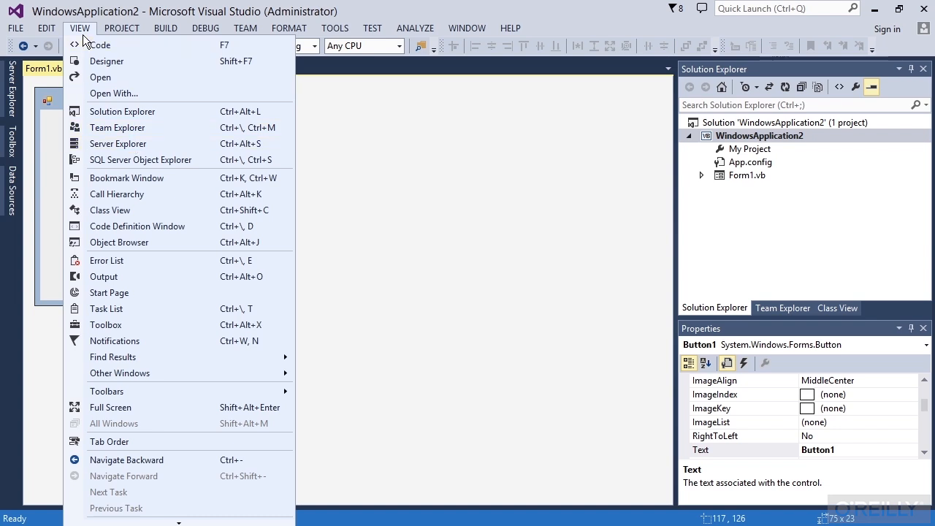
left_click(107, 62)
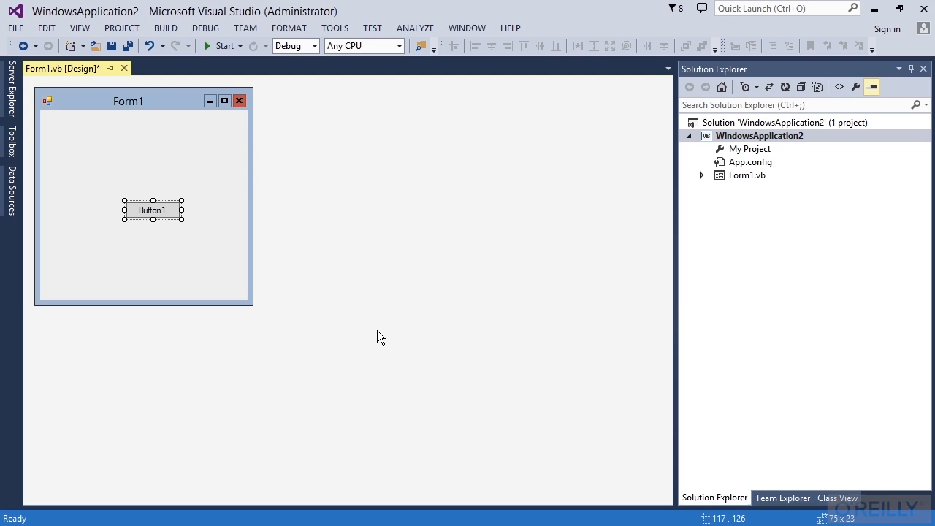
mouse_move(201, 138)
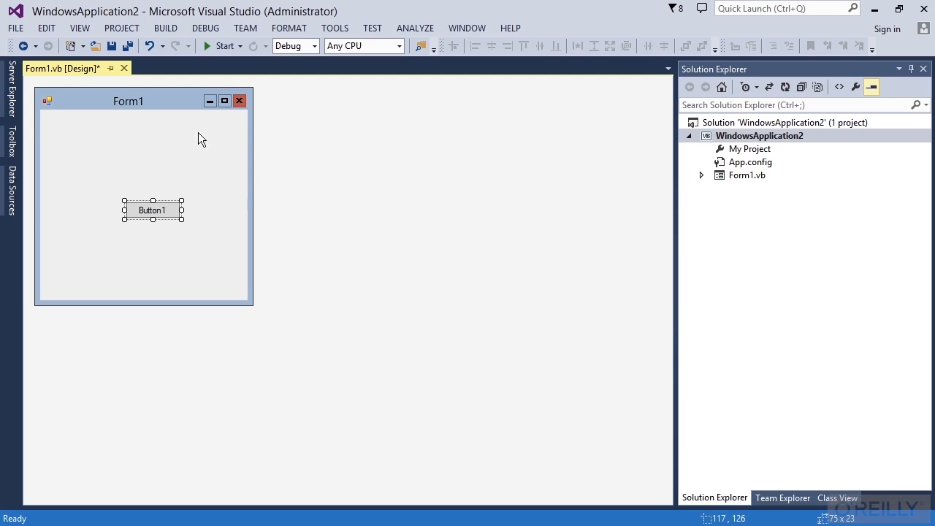
left_click(79, 28)
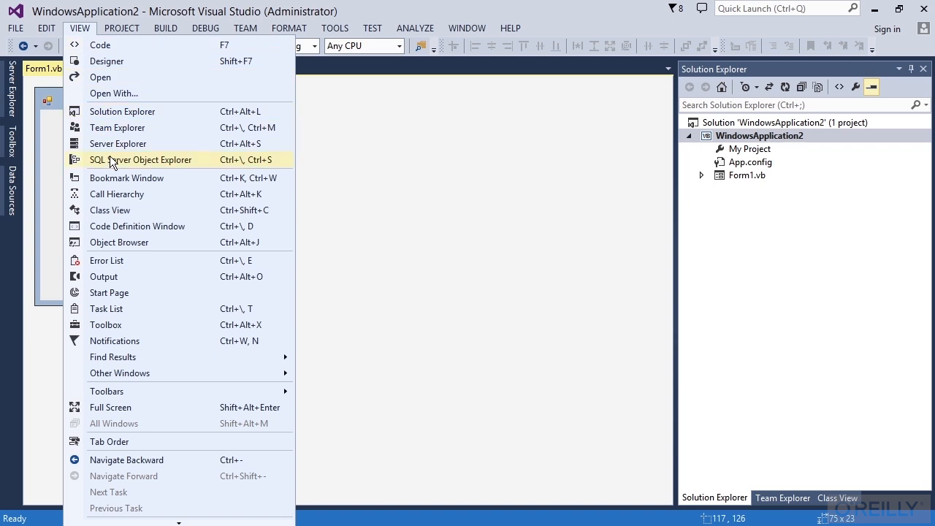
mouse_move(120, 178)
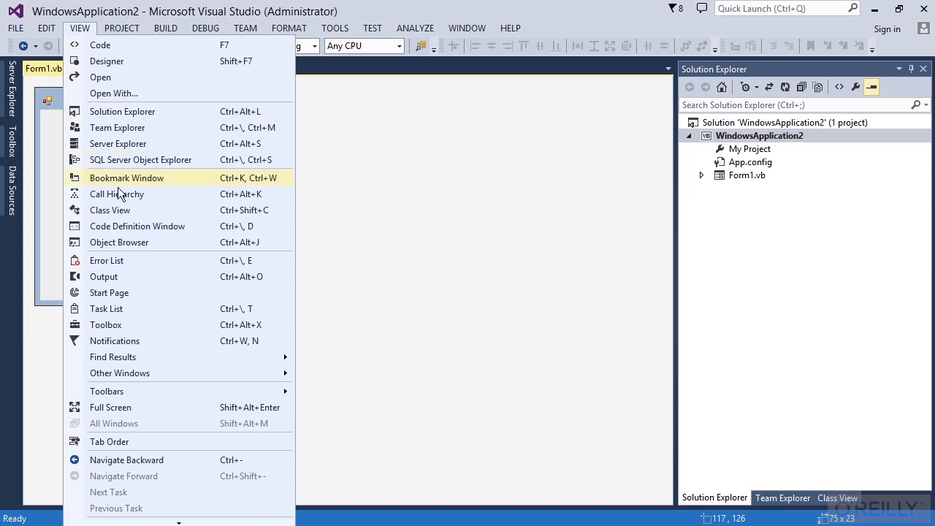
mouse_move(124, 292)
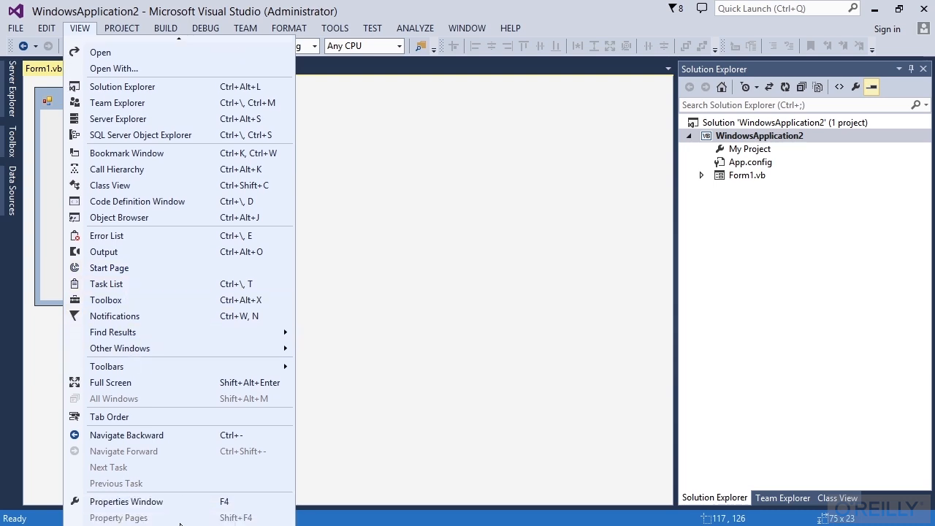
mouse_move(140, 501)
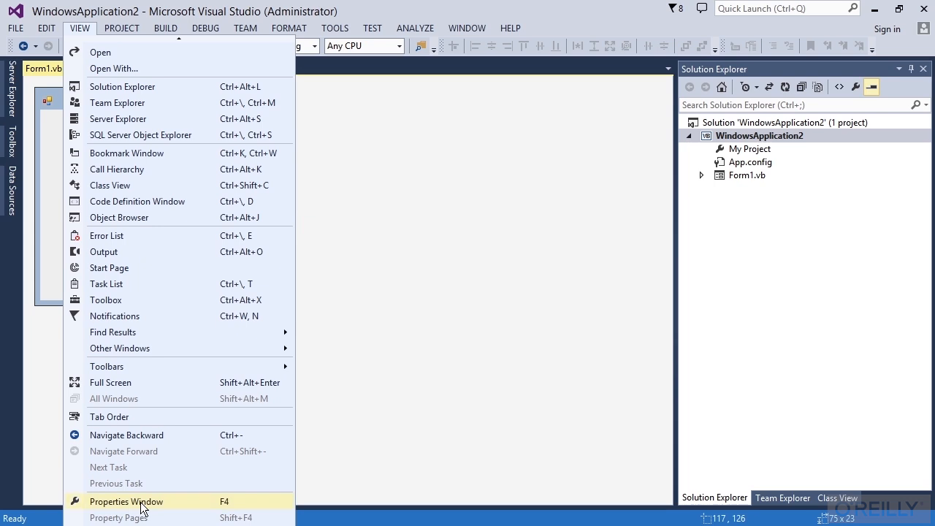
left_click(126, 501)
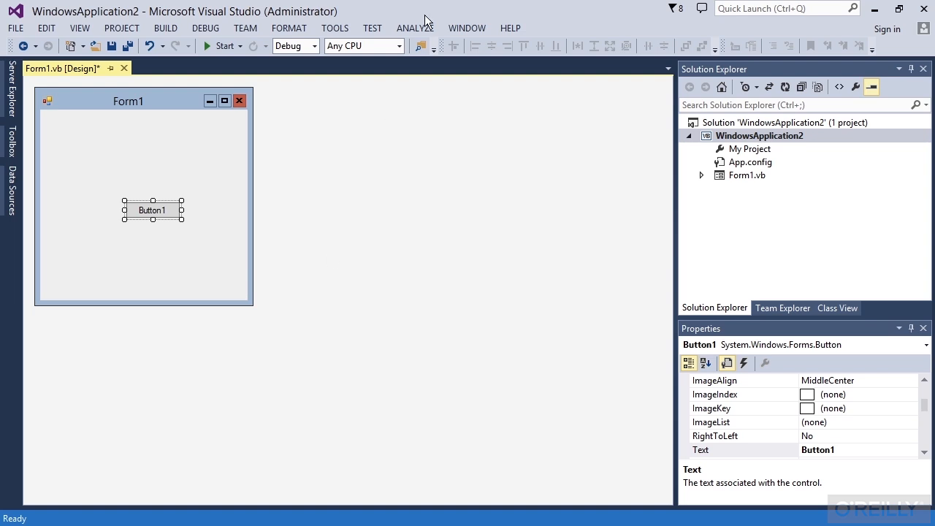
left_click(465, 27)
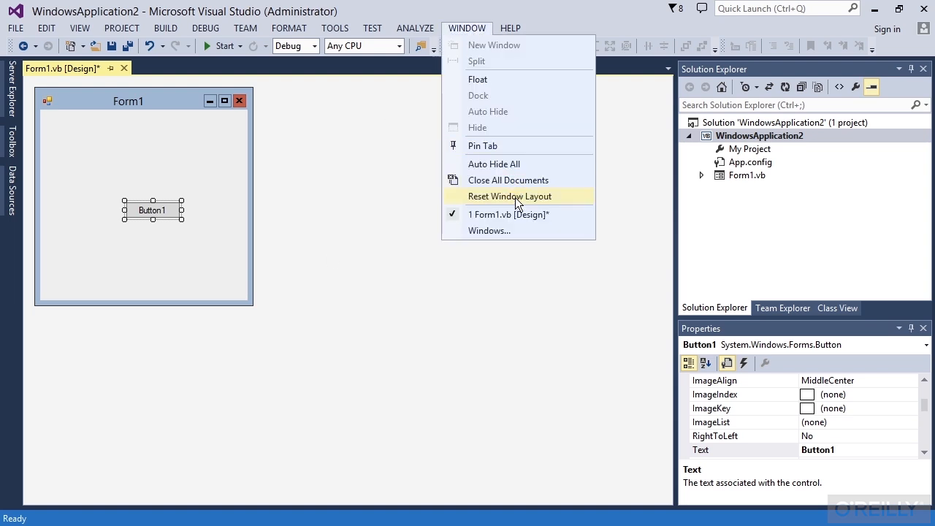